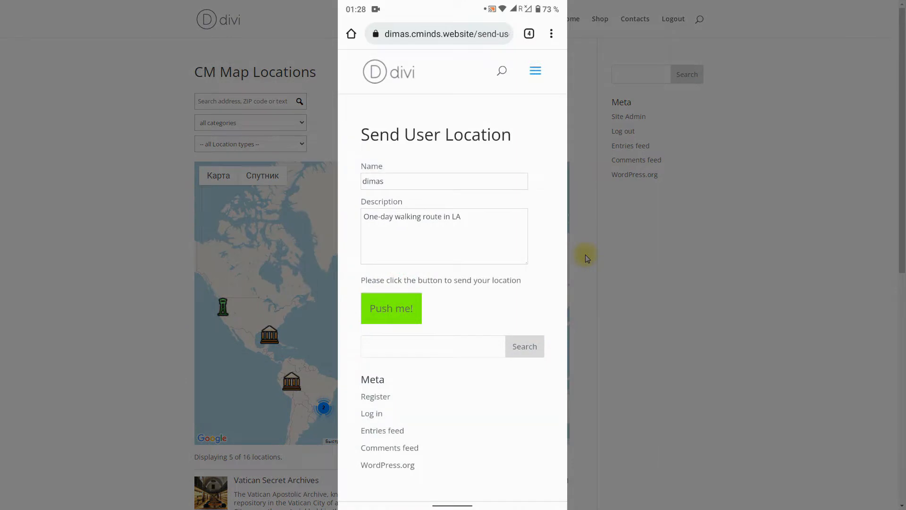
- Submit a location with an edited description from the phone, then reload the front-end map
{"action": "left_click", "coordinate": [444, 231]}
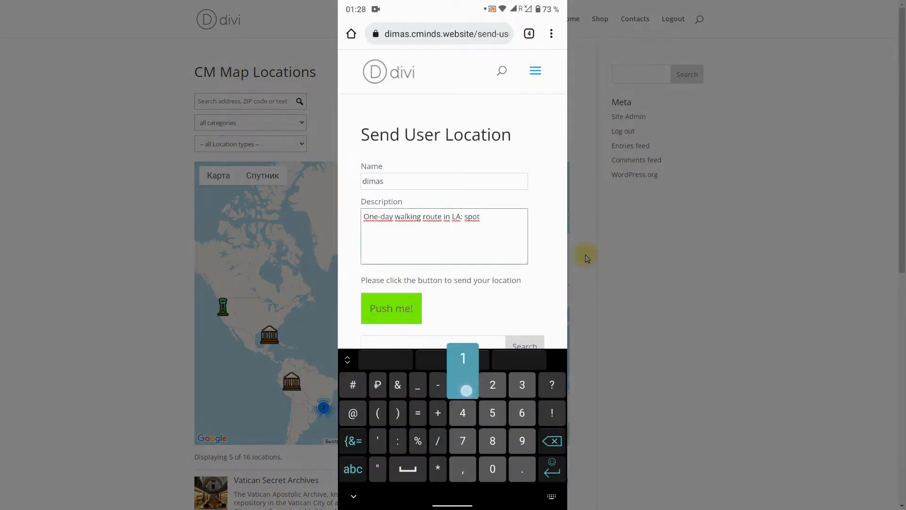
{"action": "type", "text": "1"}
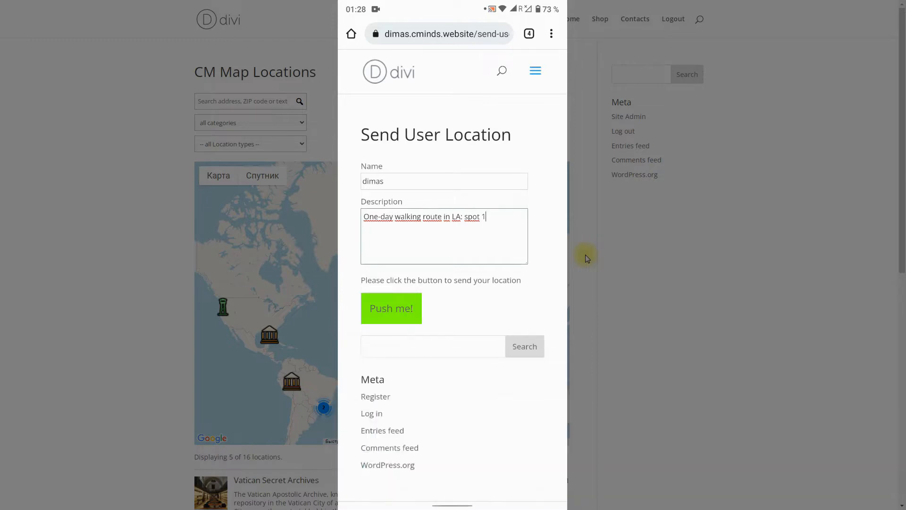
{"action": "left_click", "coordinate": [392, 308]}
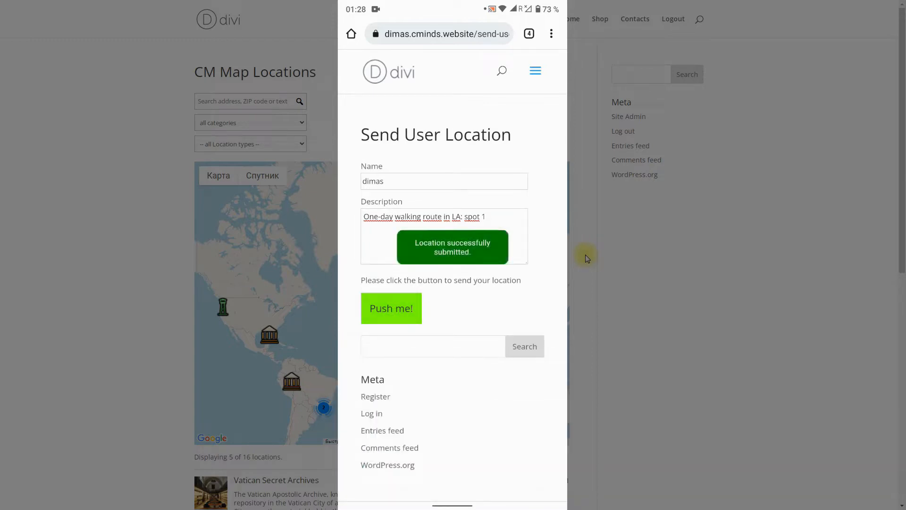
{"action": "right_click", "coordinate": [585, 258]}
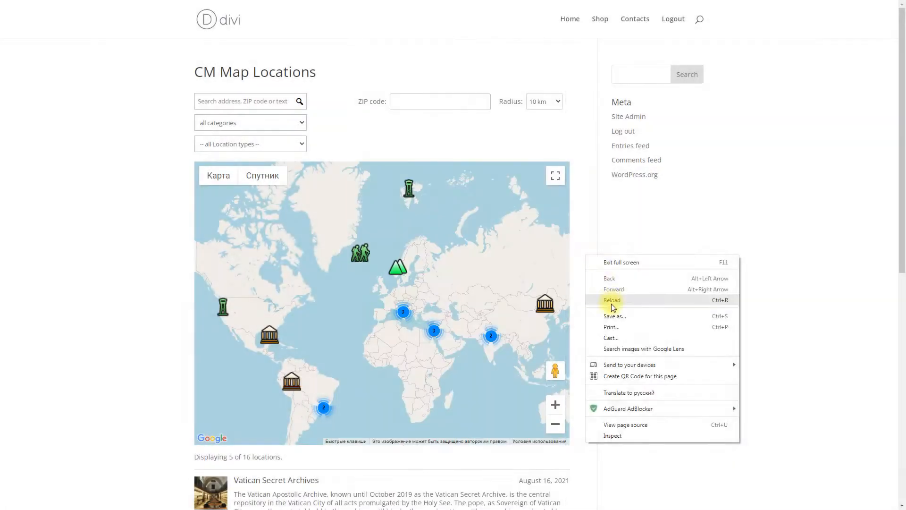
{"action": "left_click", "coordinate": [612, 300]}
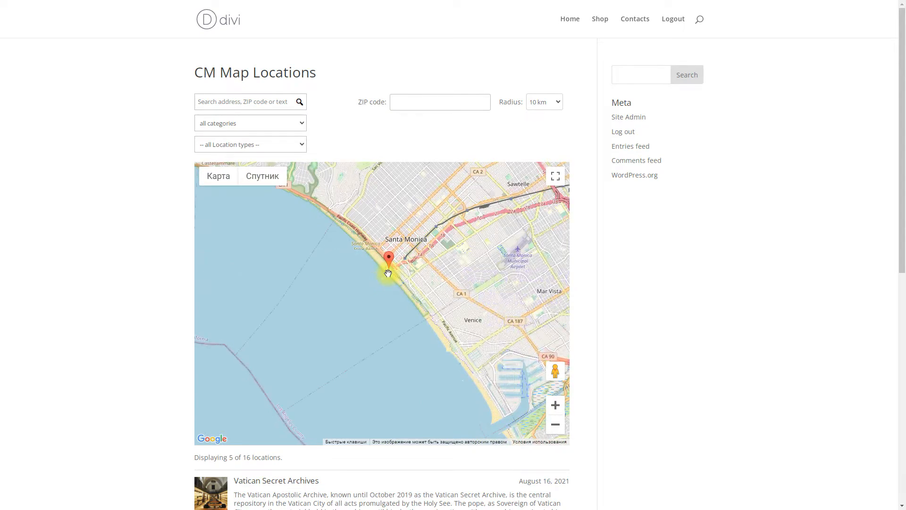
- Submit a second spot and reload to inspect the dashed route near Santa Monica
{"action": "left_click", "coordinate": [388, 258]}
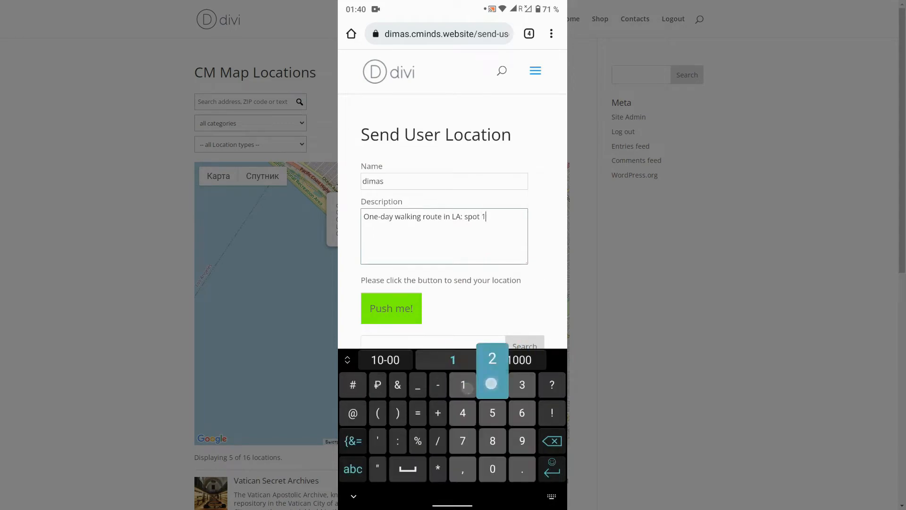
{"action": "type", "text": "2"}
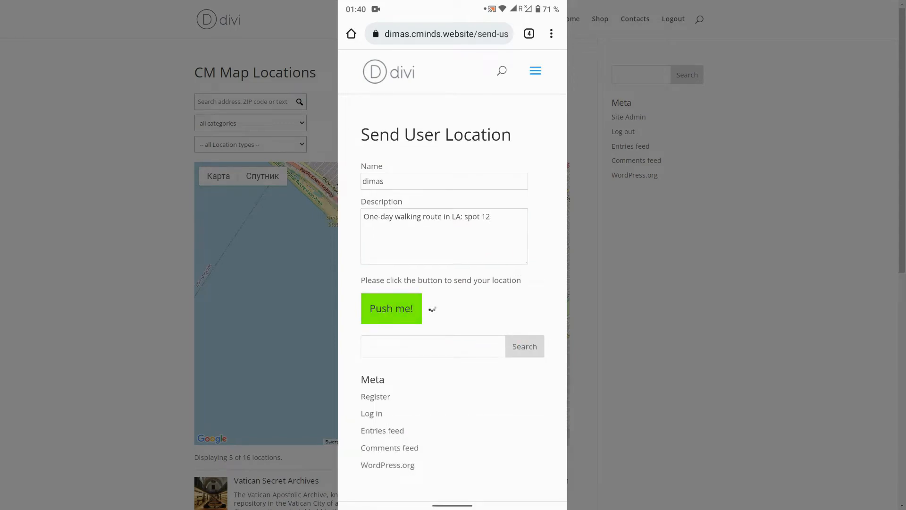
{"action": "right_click", "coordinate": [633, 264]}
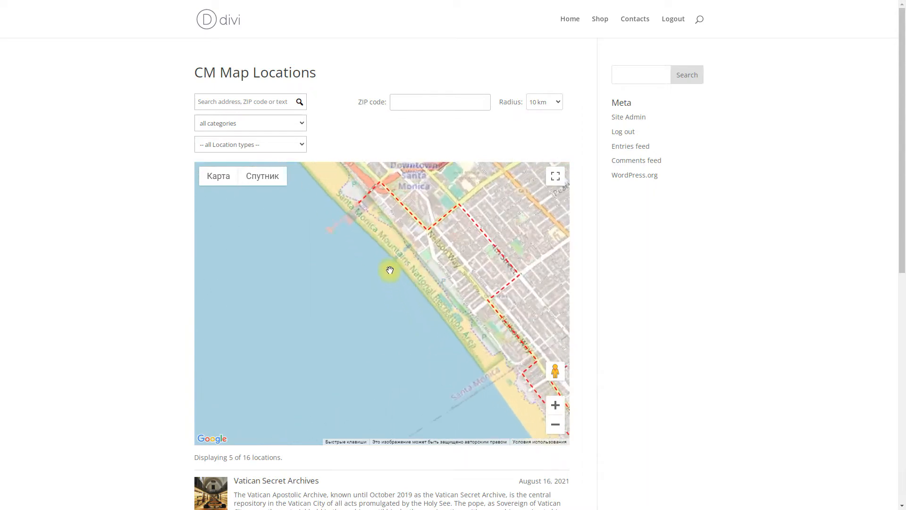
{"action": "left_click", "coordinate": [389, 268]}
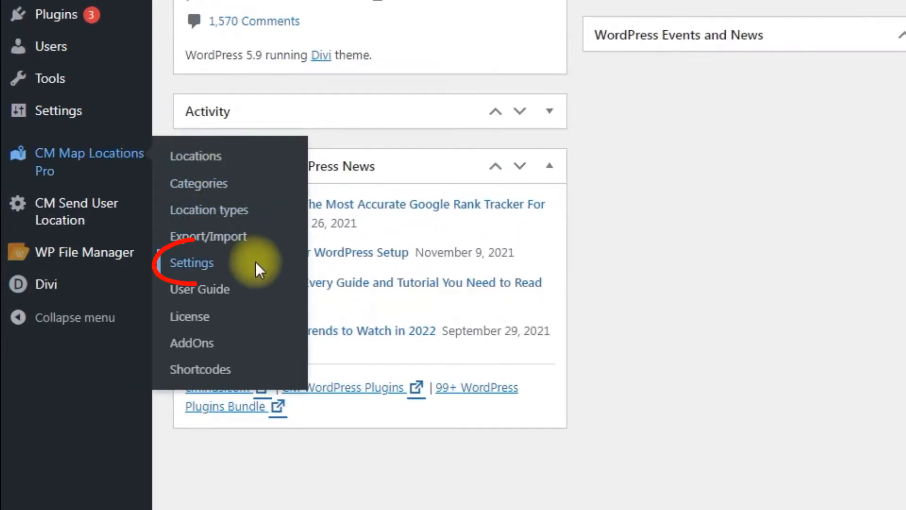
- Set Enable REST API to Yes, generate an API key, and save the settings
{"action": "left_click", "coordinate": [191, 263]}
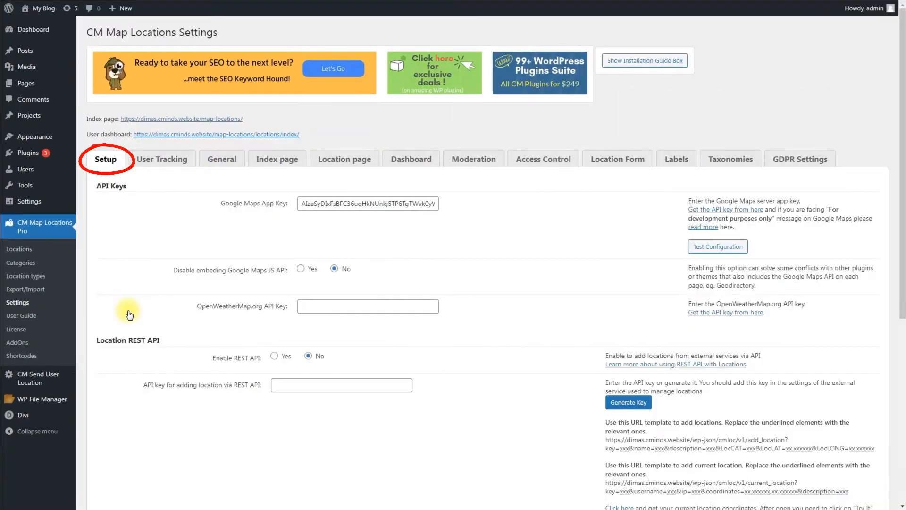
{"action": "scroll", "scroll_direction": "down", "scroll_amount": 3}
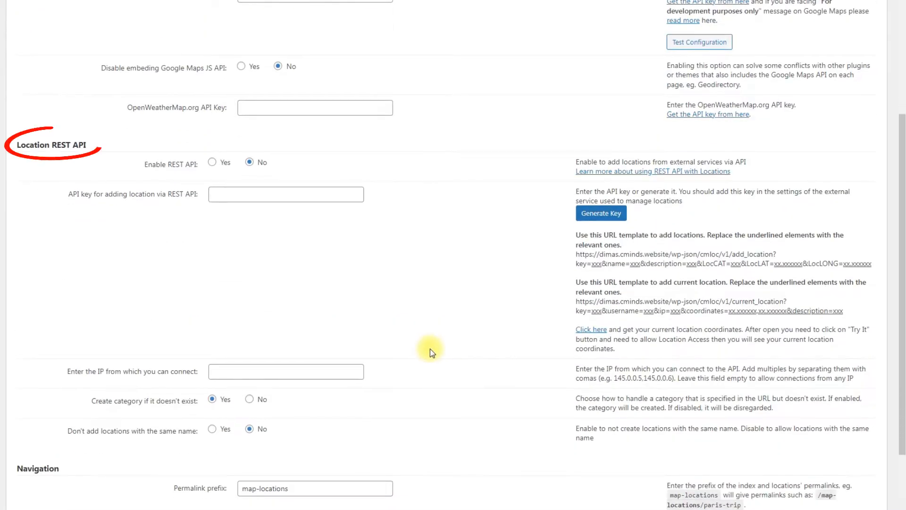
{"action": "left_click", "coordinate": [212, 162]}
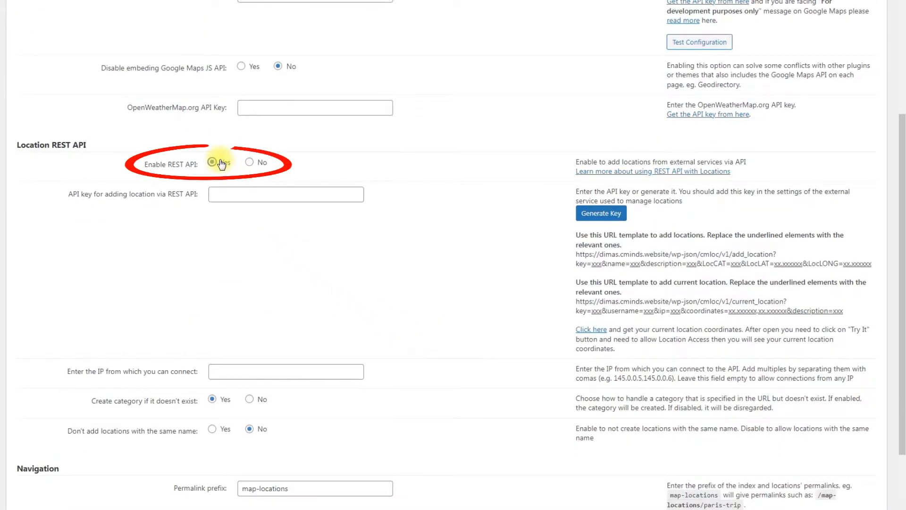
{"action": "left_click", "coordinate": [211, 162]}
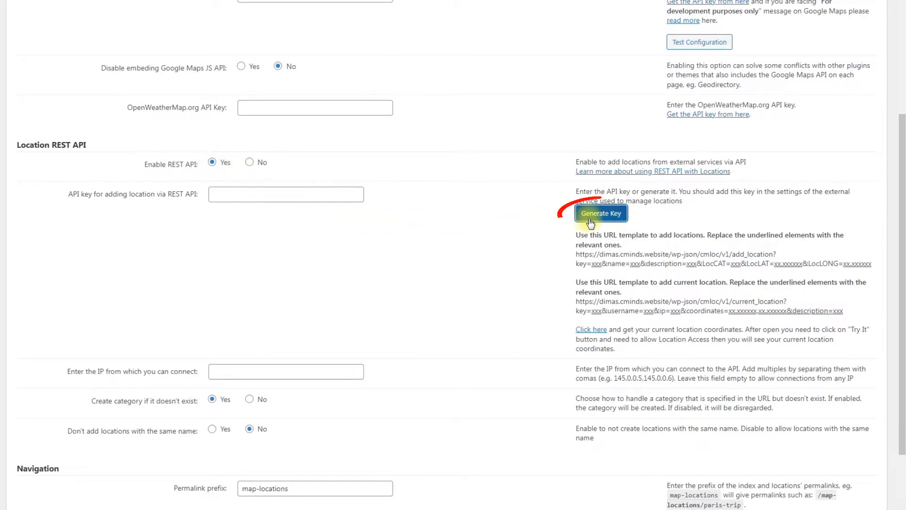
{"action": "right_click", "coordinate": [285, 194]}
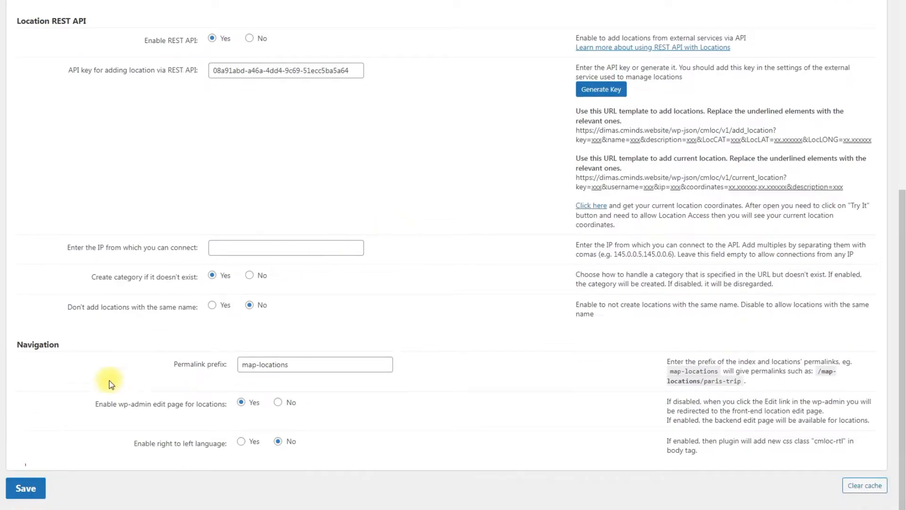
{"action": "left_click", "coordinate": [26, 487]}
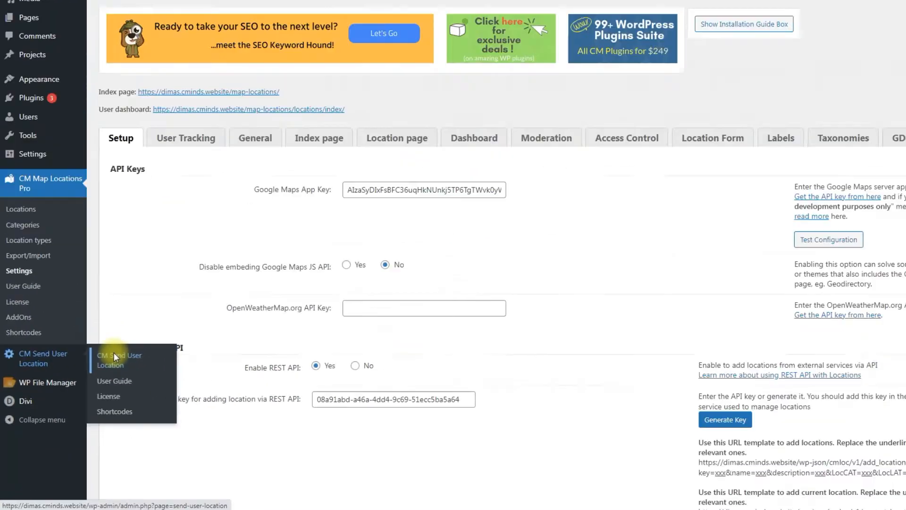
{"action": "left_click", "coordinate": [119, 359]}
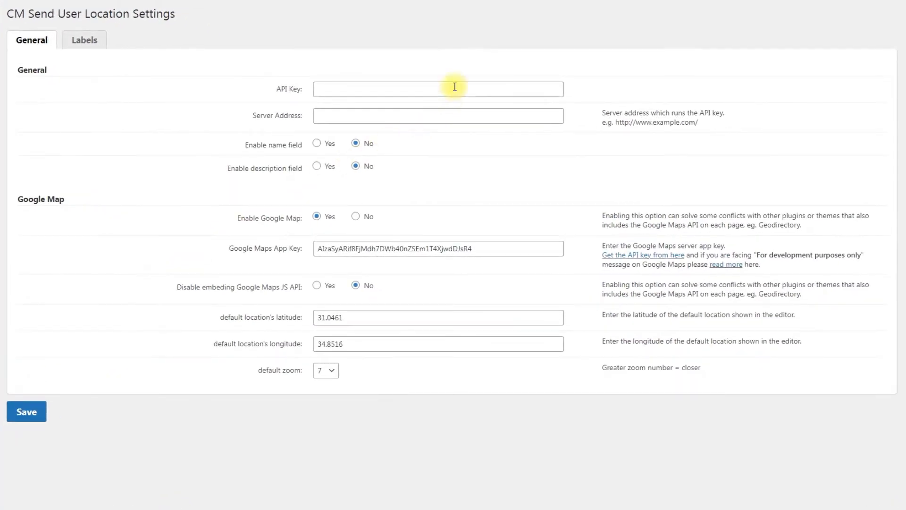
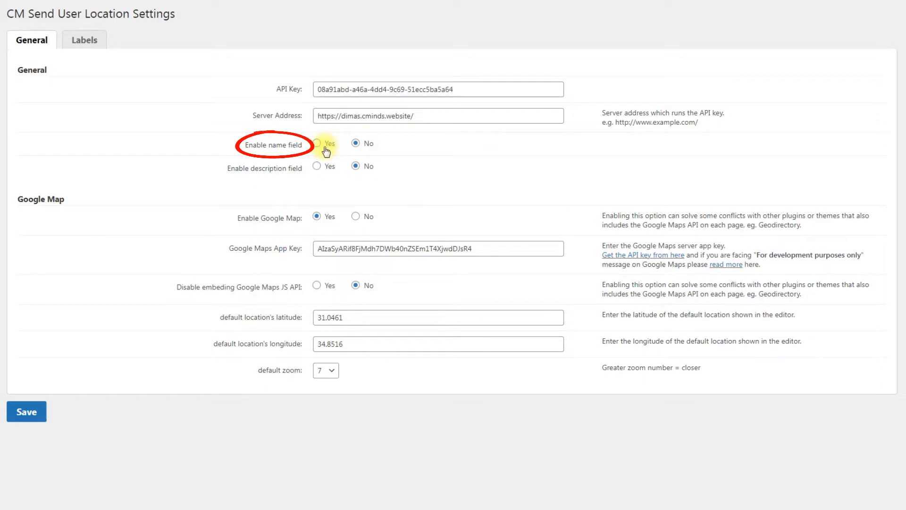
{"action": "left_click", "coordinate": [317, 142]}
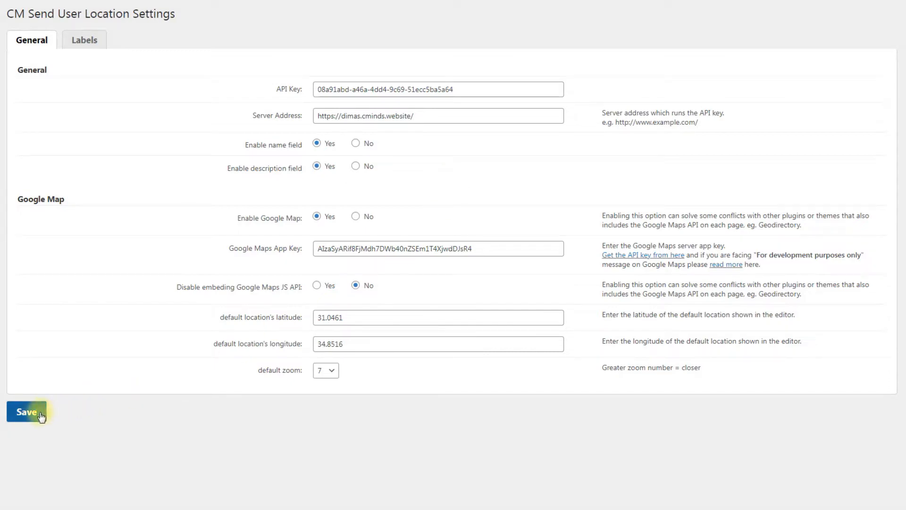
{"action": "left_click", "coordinate": [26, 412]}
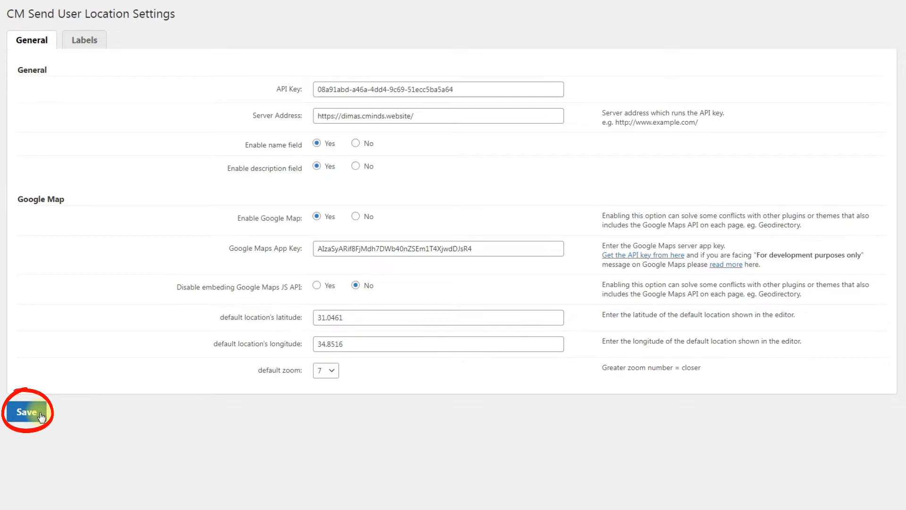
{"action": "left_click", "coordinate": [28, 412]}
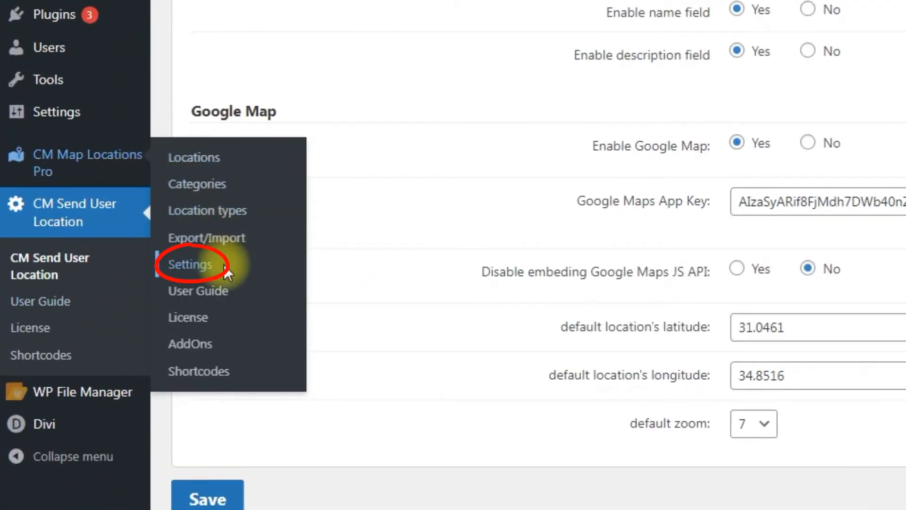
- Set the User Tracking path to a dashed line with a red line colour
{"action": "left_click", "coordinate": [191, 264]}
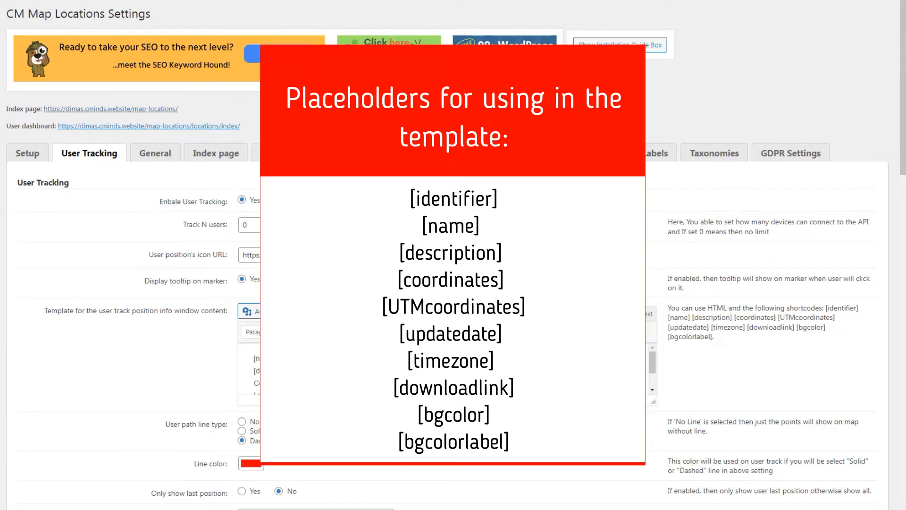
{"action": "scroll", "scroll_direction": "down", "scroll_amount": 3}
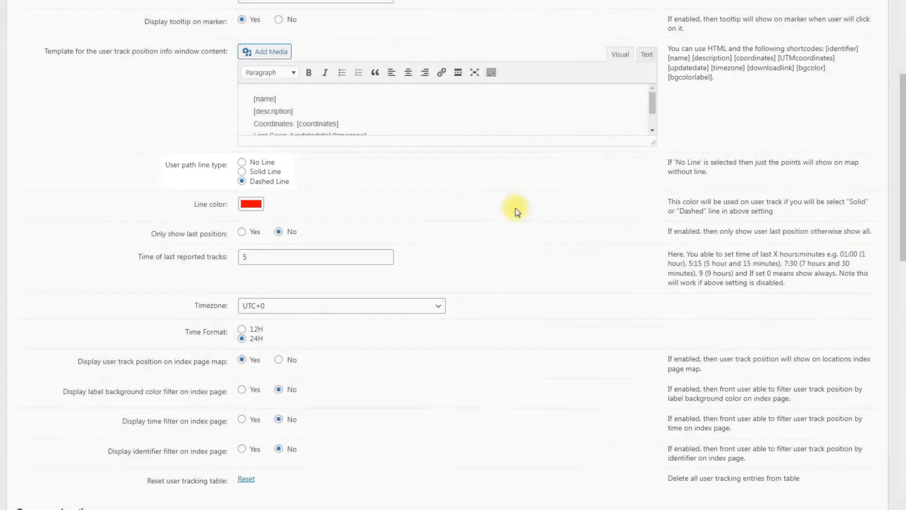
{"action": "left_click", "coordinate": [258, 162]}
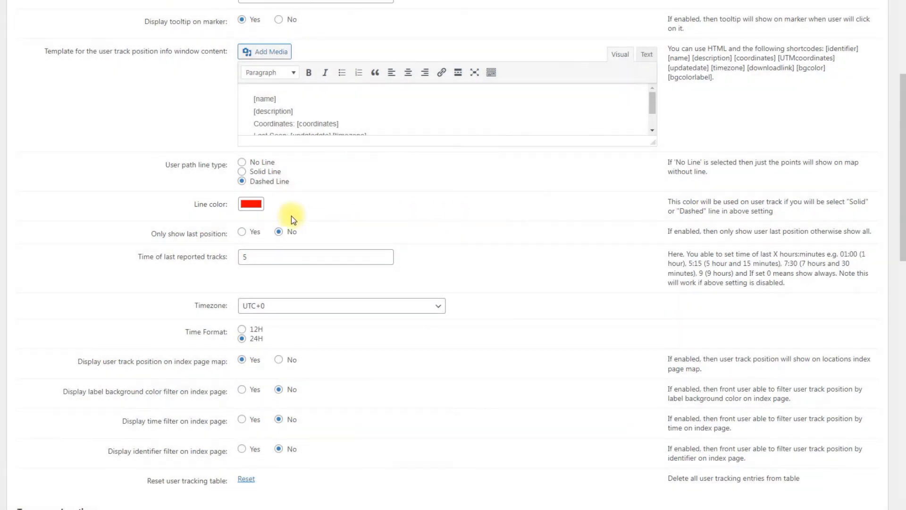
{"action": "left_click", "coordinate": [251, 203]}
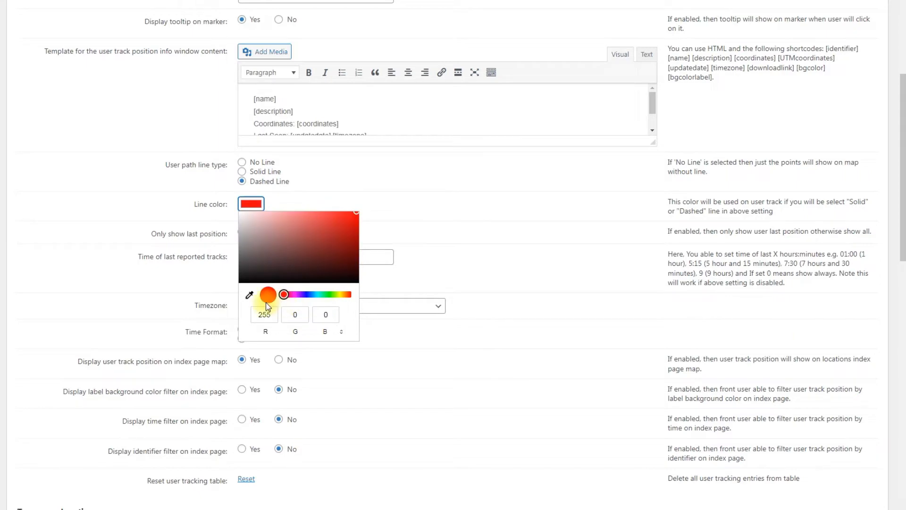
{"action": "left_click", "coordinate": [456, 216]}
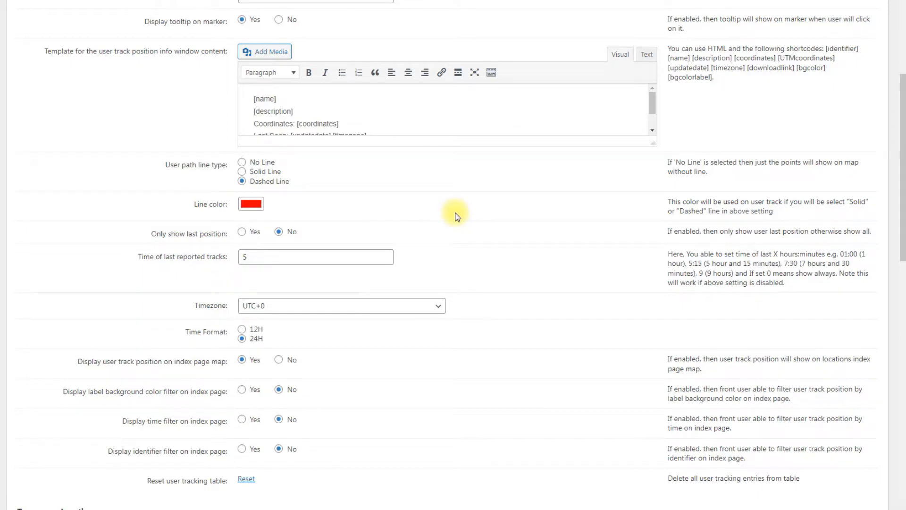
{"action": "scroll", "scroll_direction": "down", "scroll_amount": 3}
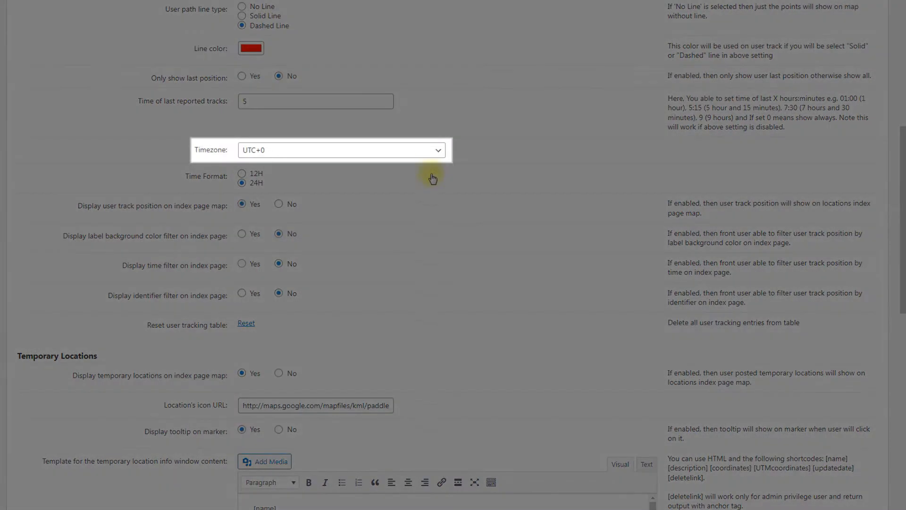
- Save the user tracking settings, keeping the red dashed line and UTC+0 timezone
{"action": "left_click", "coordinate": [341, 149]}
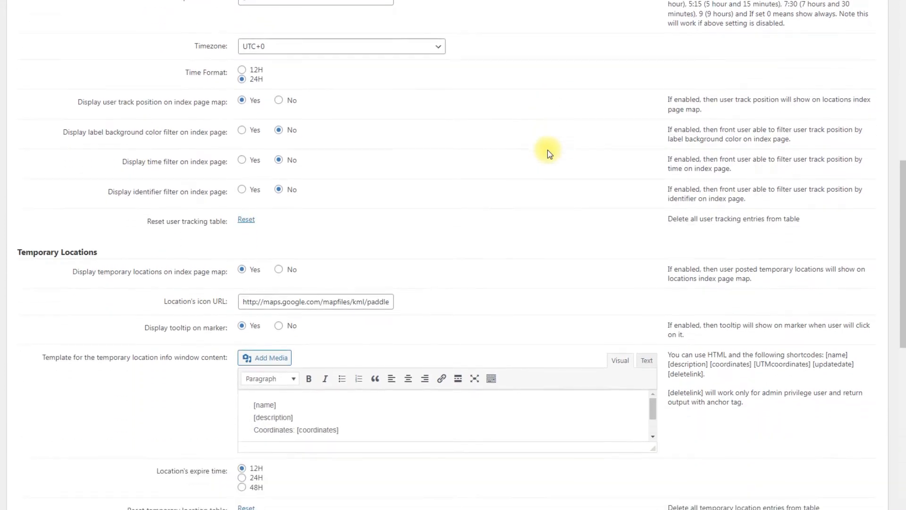
{"action": "scroll", "scroll_direction": "down", "scroll_amount": 3}
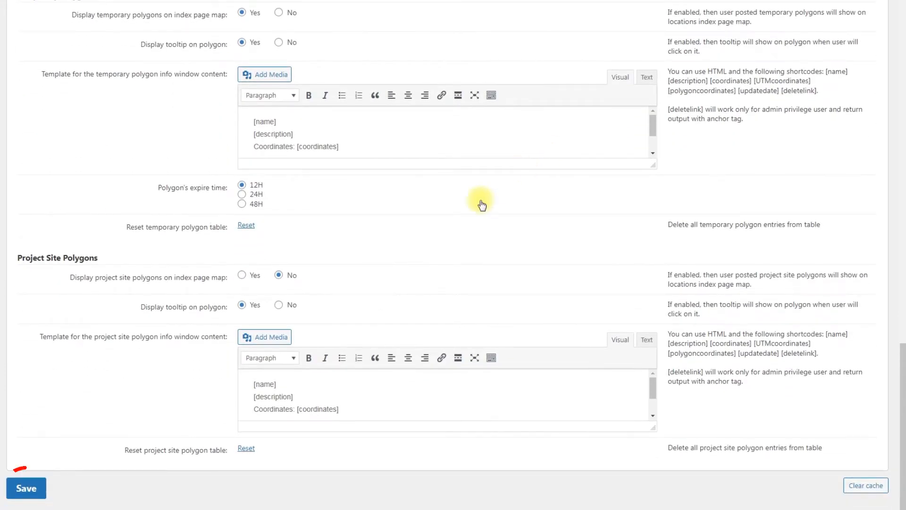
{"action": "left_click", "coordinate": [25, 487]}
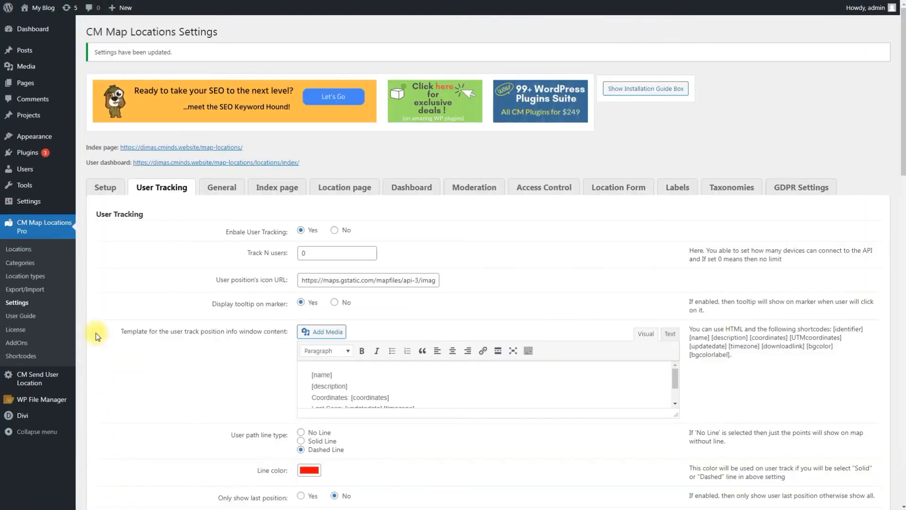
{"action": "mouse_move", "coordinate": [25, 83]}
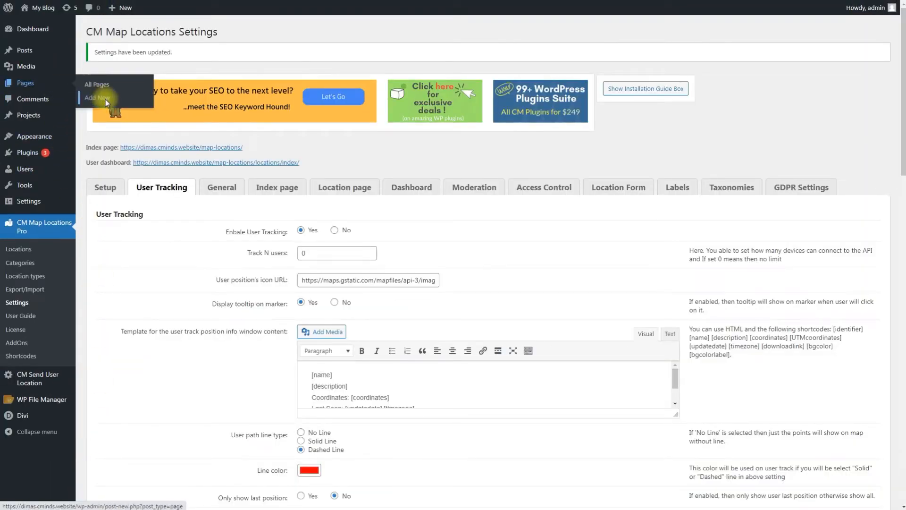
- Add a new page titled 'Send User Location' with an empty body block
{"action": "left_click", "coordinate": [99, 97]}
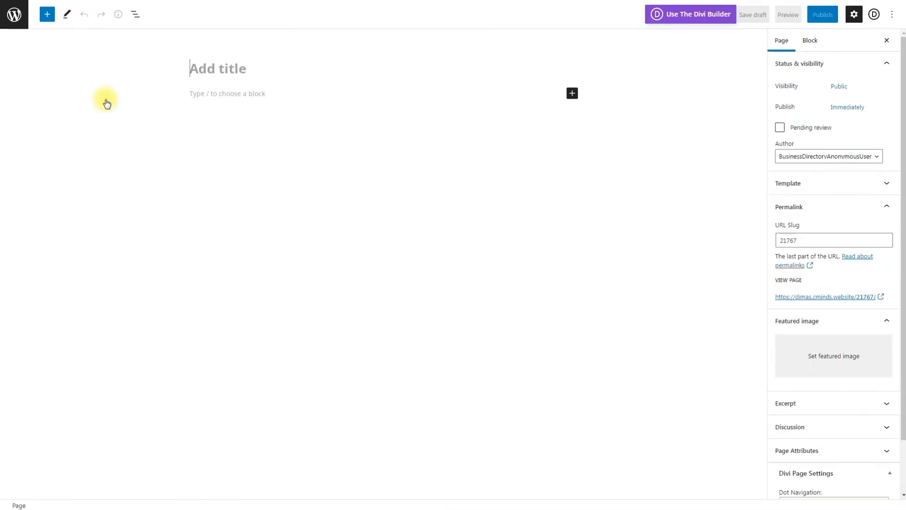
{"action": "type", "text": "Send"}
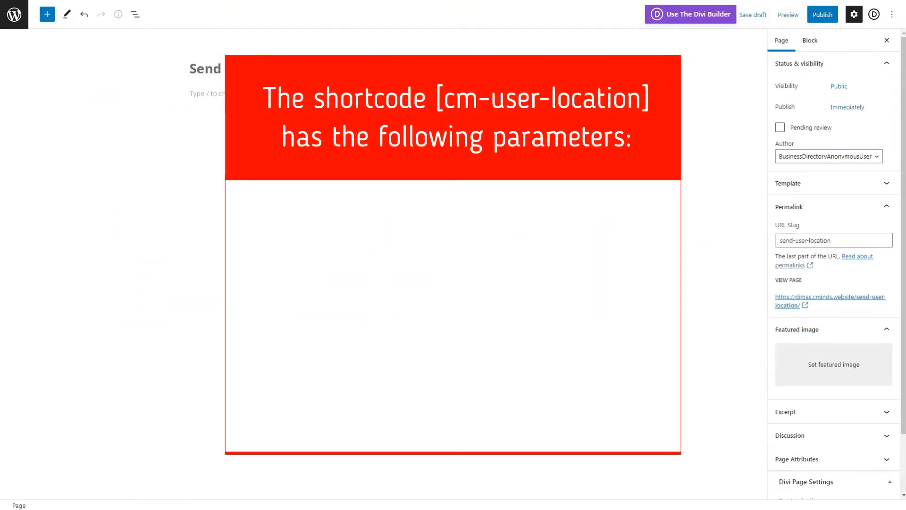
{"action": "type", "text": "api"}
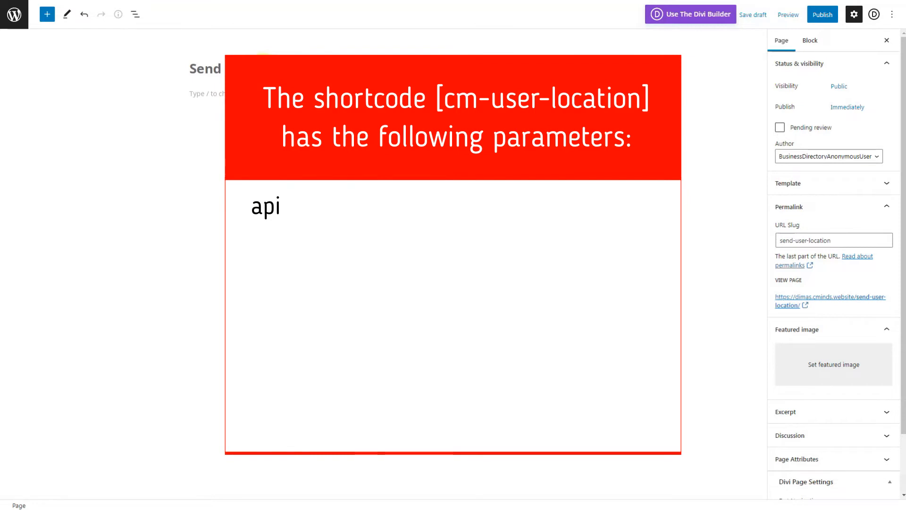
{"action": "type", "text": "server"}
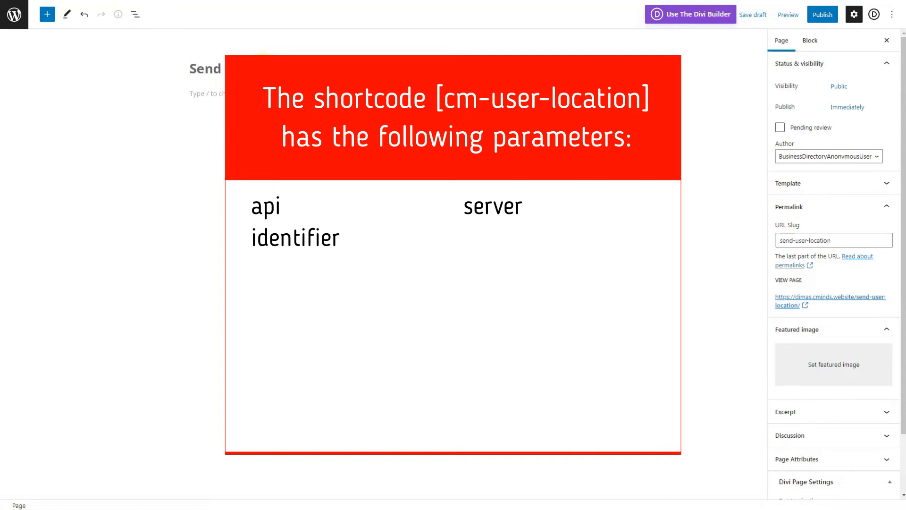
{"action": "type", "text": "name_enable"}
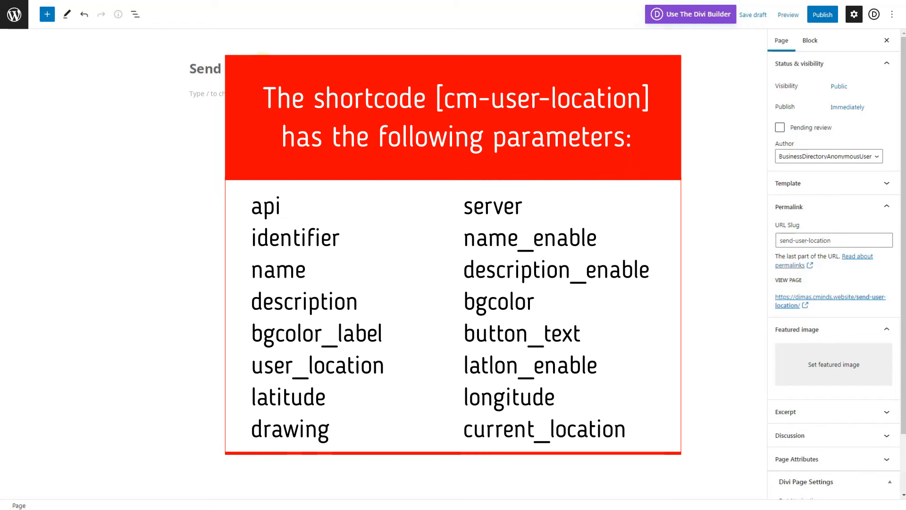
{"action": "left_click", "coordinate": [262, 68]}
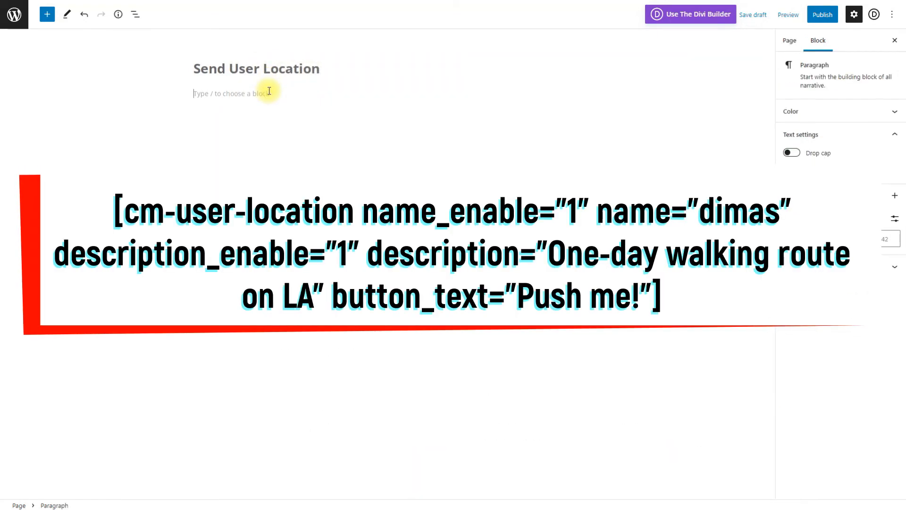
- Insert the [cm-user-location] shortcode with name 'dimas' and description enabled, then publish
{"action": "type", "text": "[cm-user-location name_enable=\"1\" name=\"dimas\" description_enable=\"1\" description=\"One-day walking route in LA\" button_text=\"Push me!\"]"}
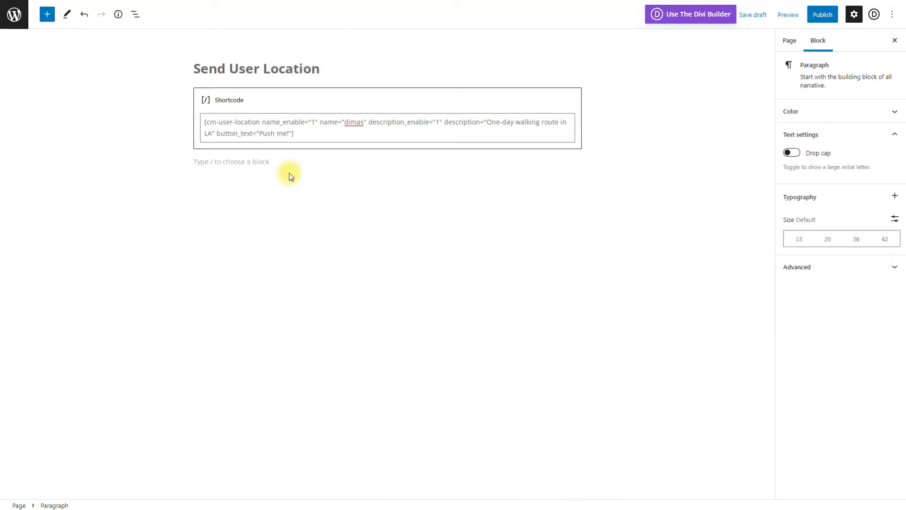
{"action": "left_click", "coordinate": [821, 14]}
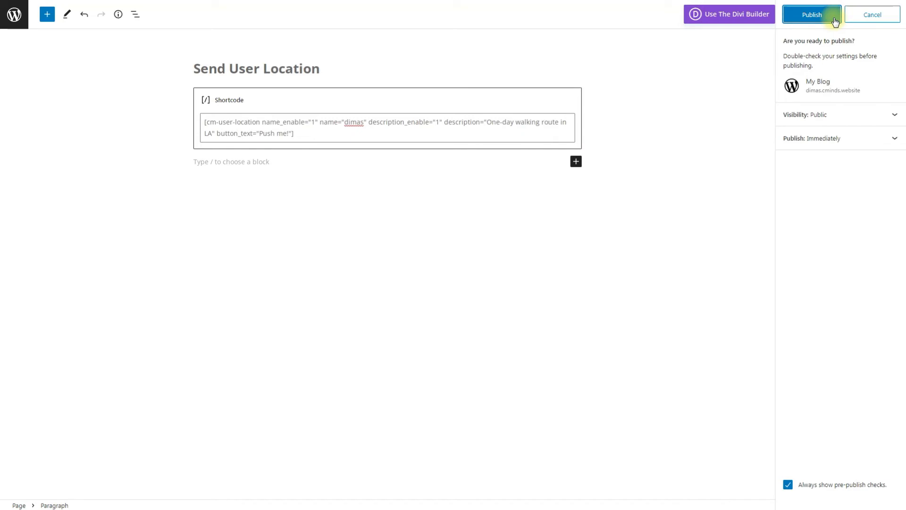
{"action": "left_click", "coordinate": [811, 14]}
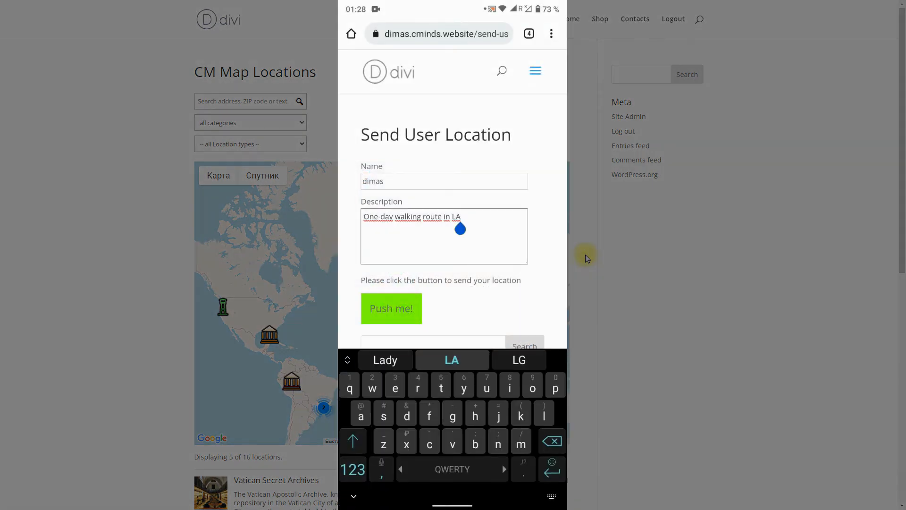
- Append ': spot 1' to the description and push the phone's location
{"action": "type", "text": ": spot 1"}
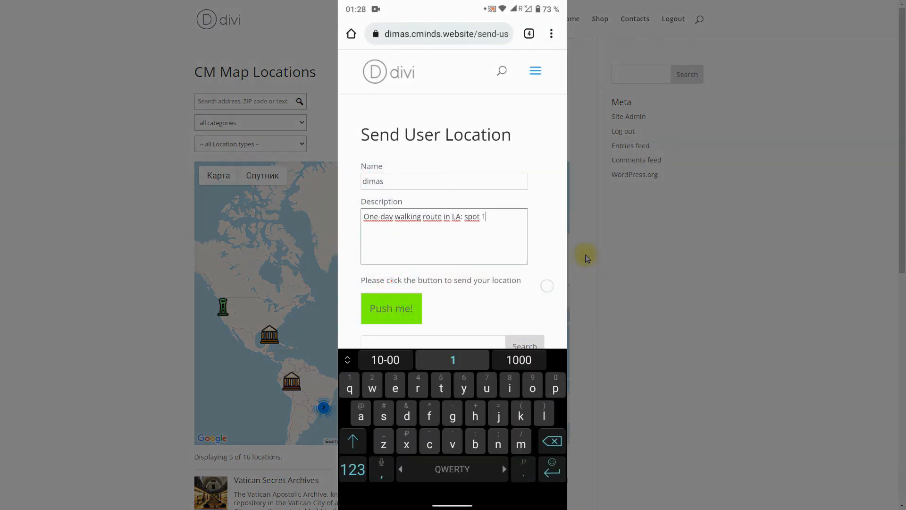
{"action": "left_click", "coordinate": [391, 308]}
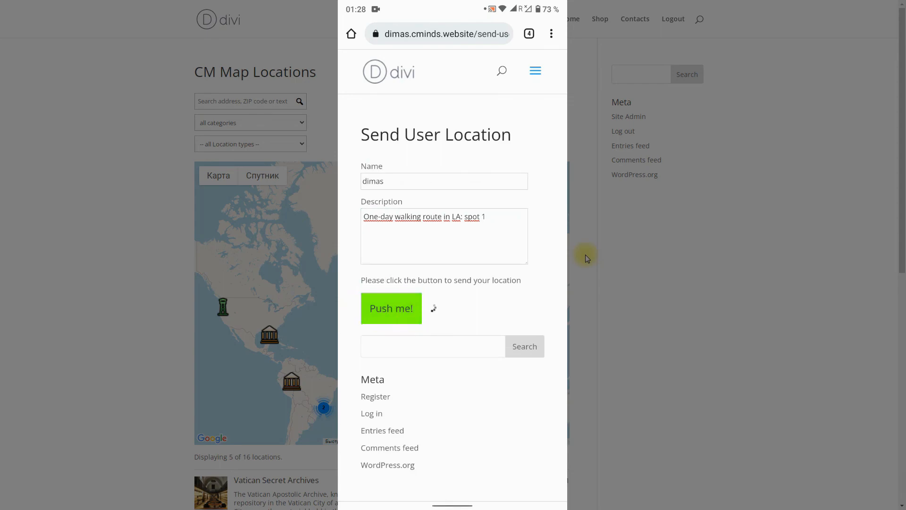
{"action": "left_click", "coordinate": [391, 308]}
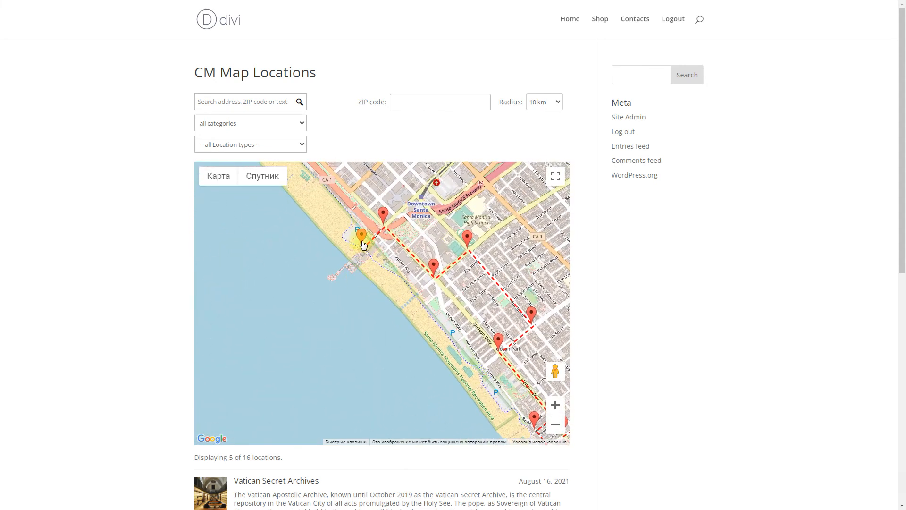
- Open a route point's info window on the dashed red route
{"action": "left_click", "coordinate": [467, 243]}
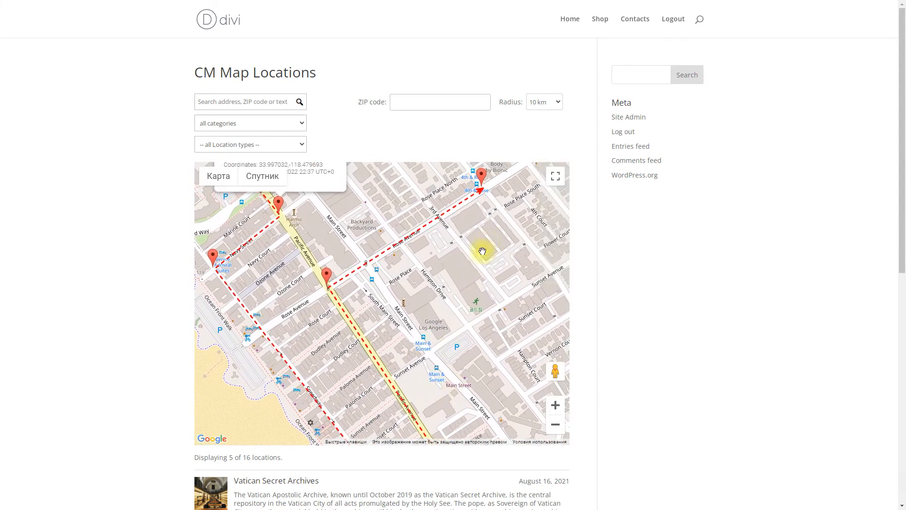
{"action": "left_click", "coordinate": [480, 256]}
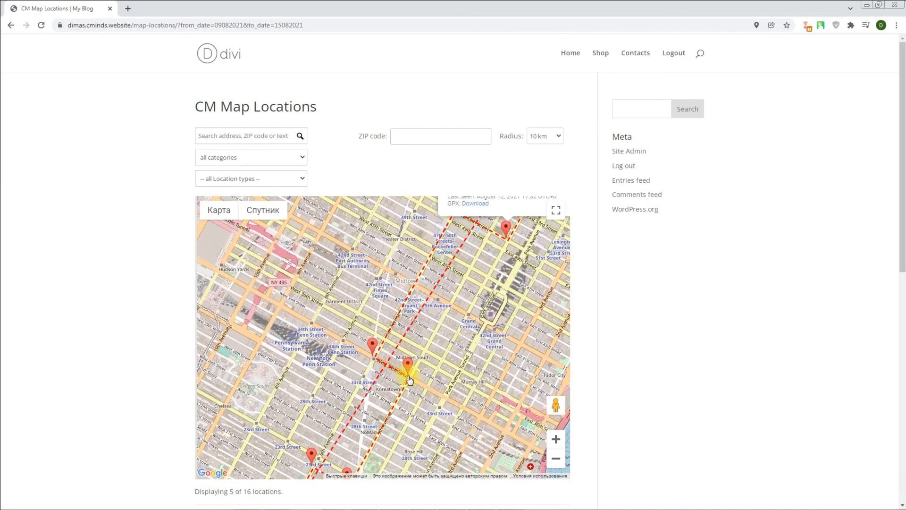
- Open spot 5's details on the Midtown Manhattan route
{"action": "left_click", "coordinate": [408, 366]}
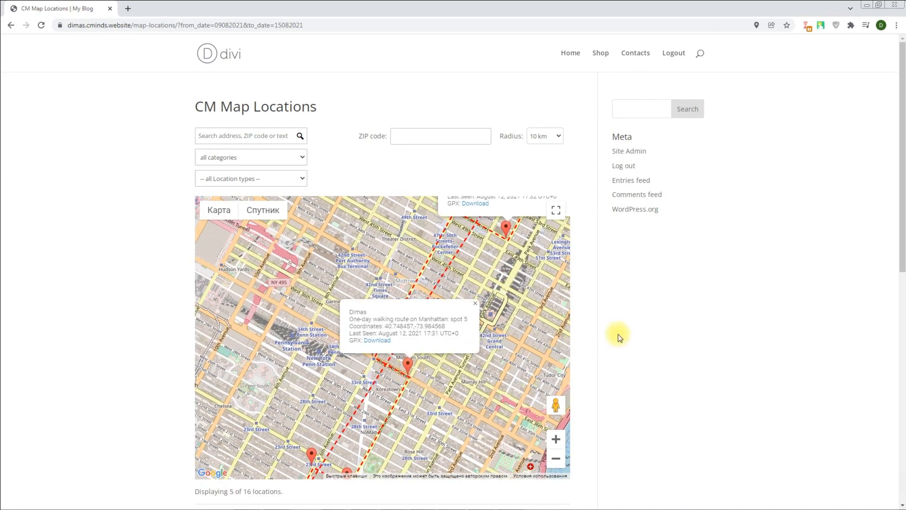